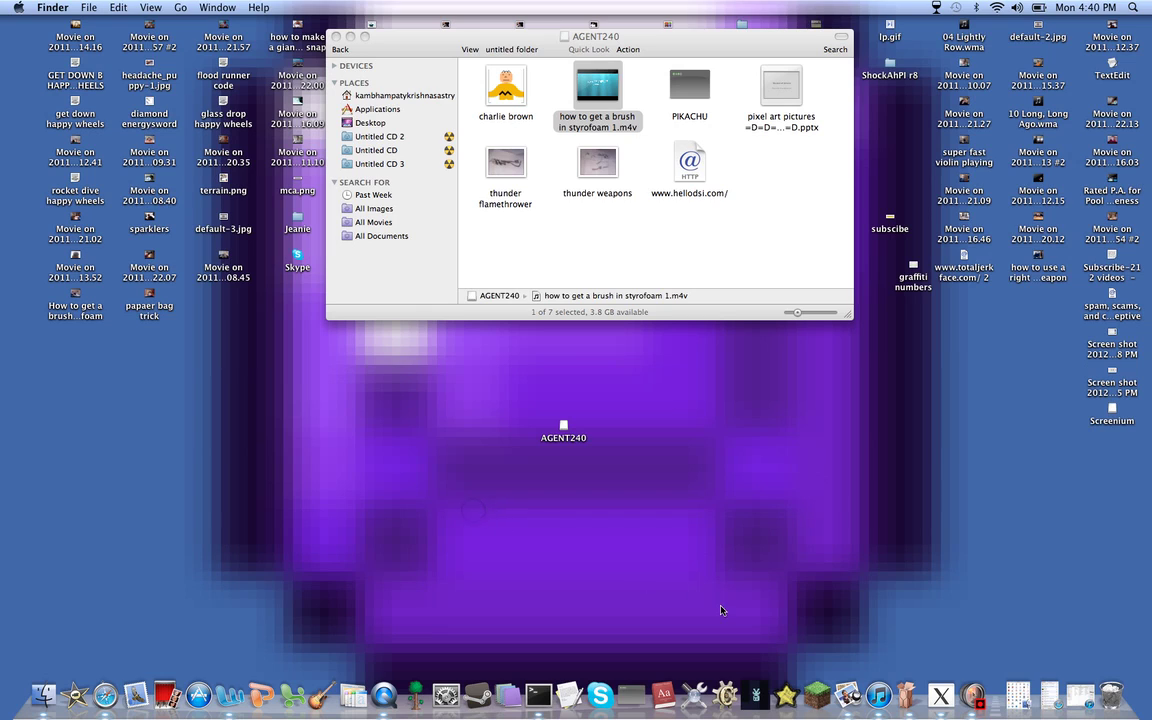
Step: Close the AGENT240 Finder window, leaving the desktop and volume icon
click(578, 566)
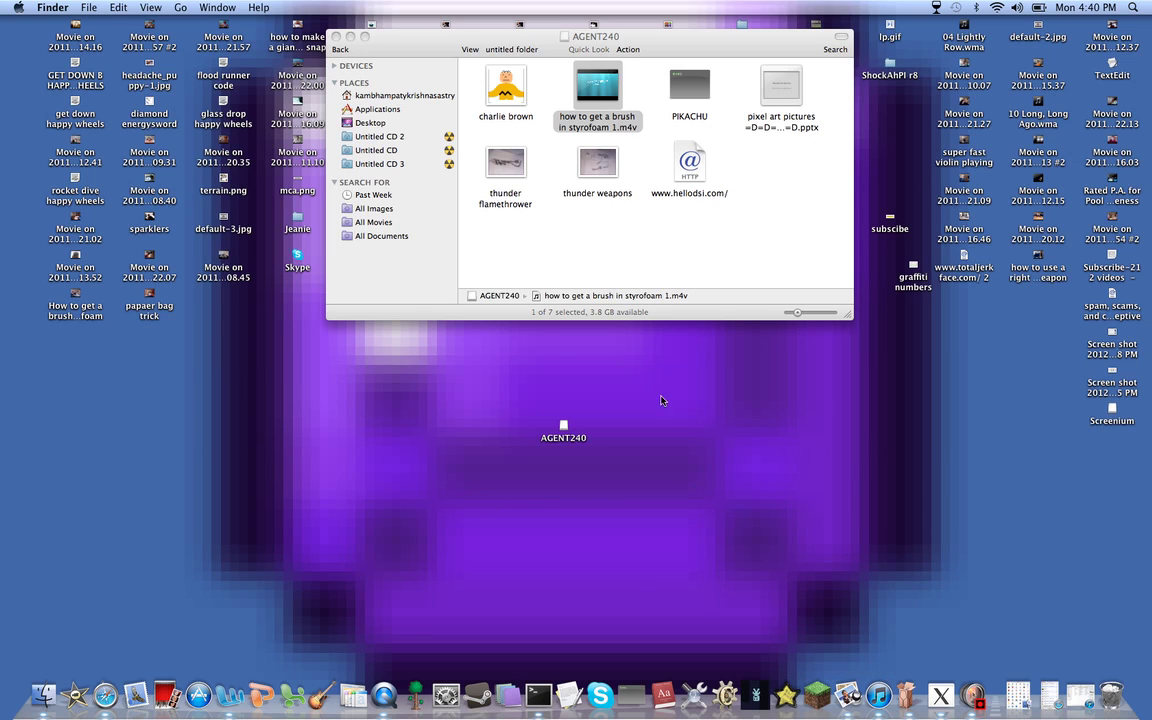
mouse_move(674, 362)
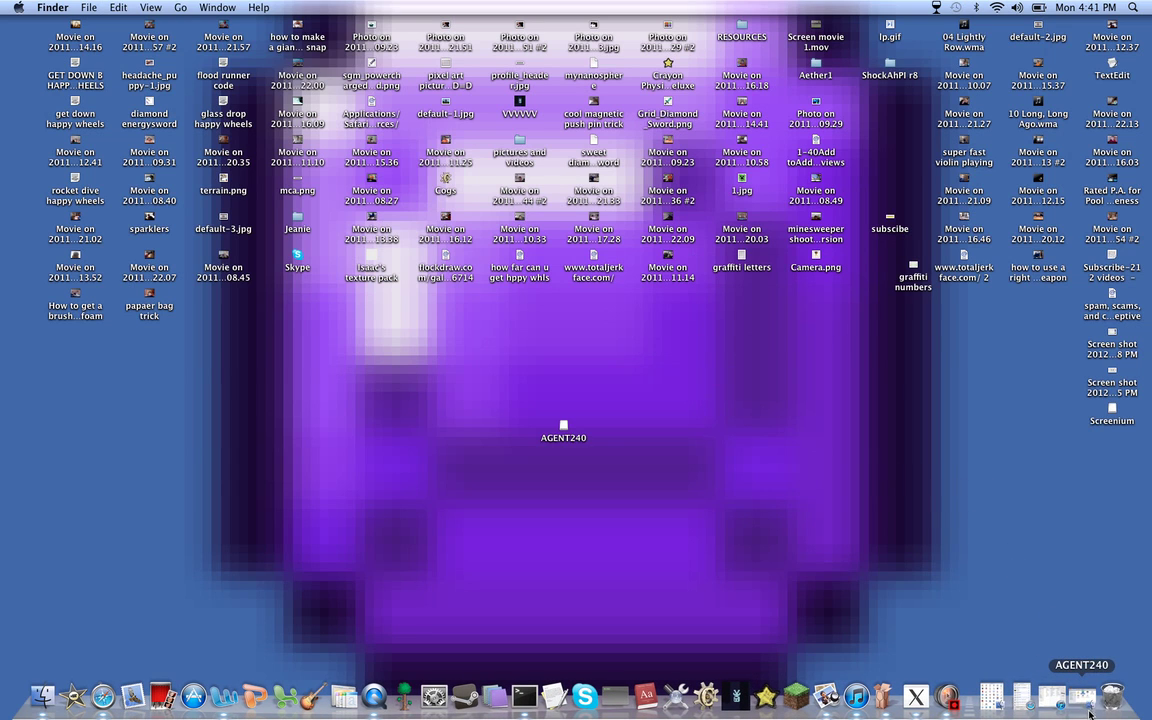
click(1110, 694)
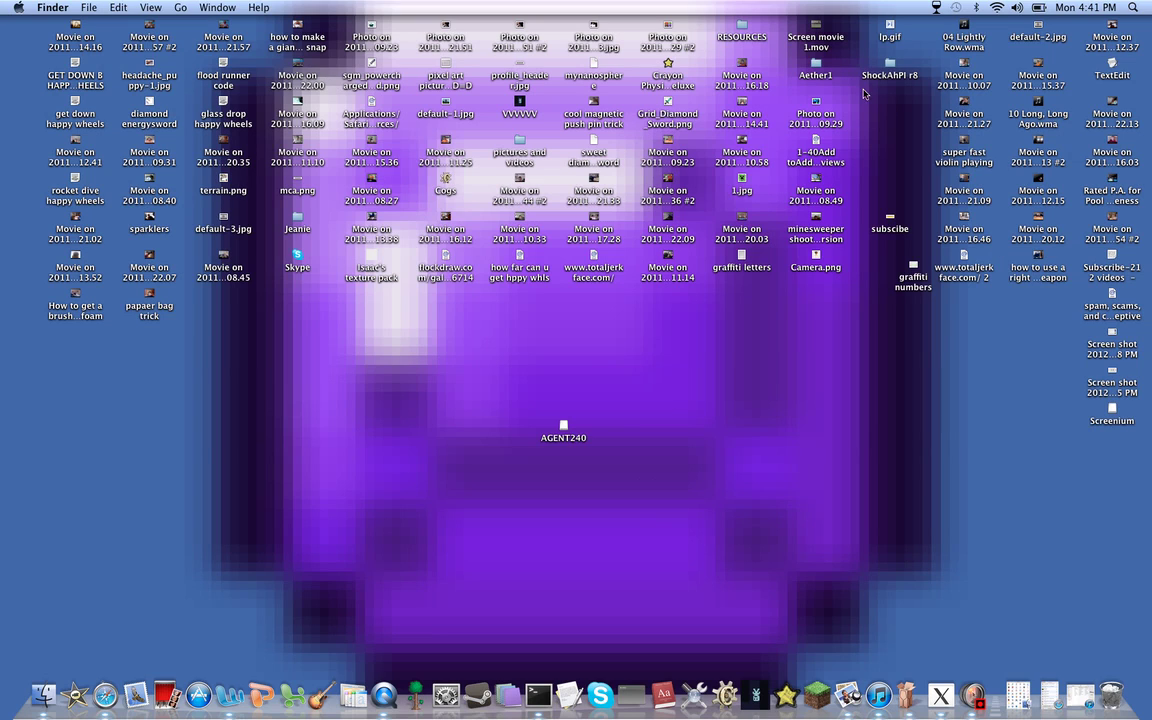
drag(864, 96, 916, 196)
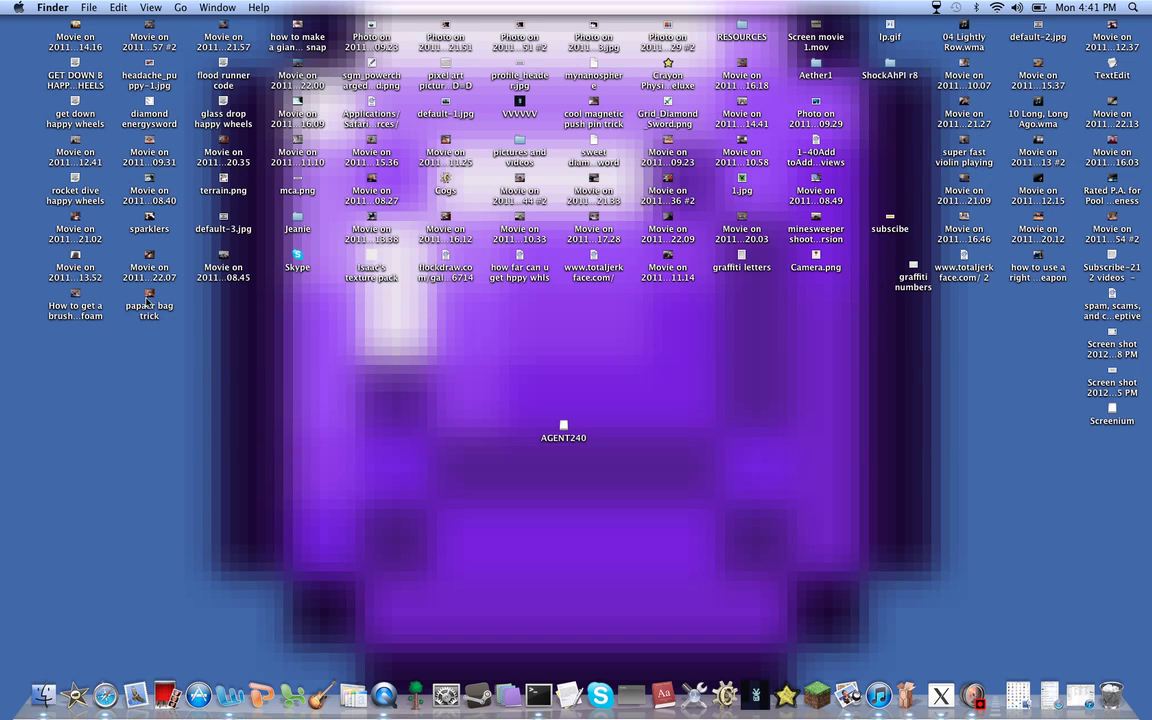
mouse_move(284, 464)
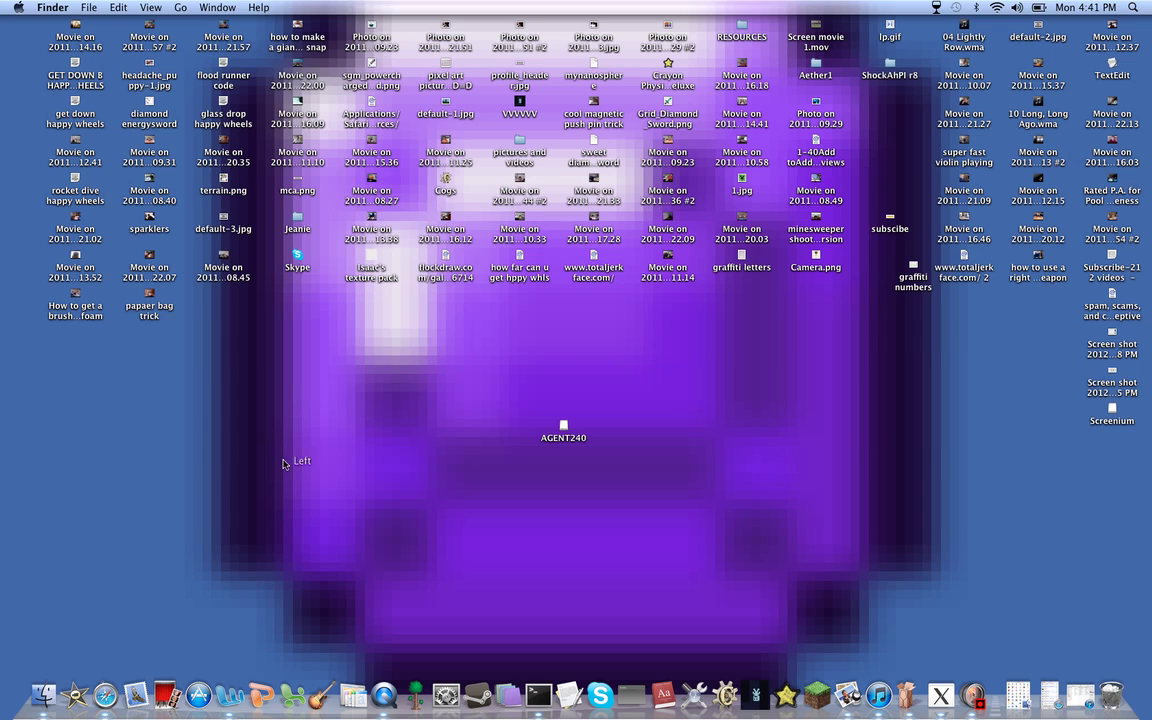
right_click(284, 460)
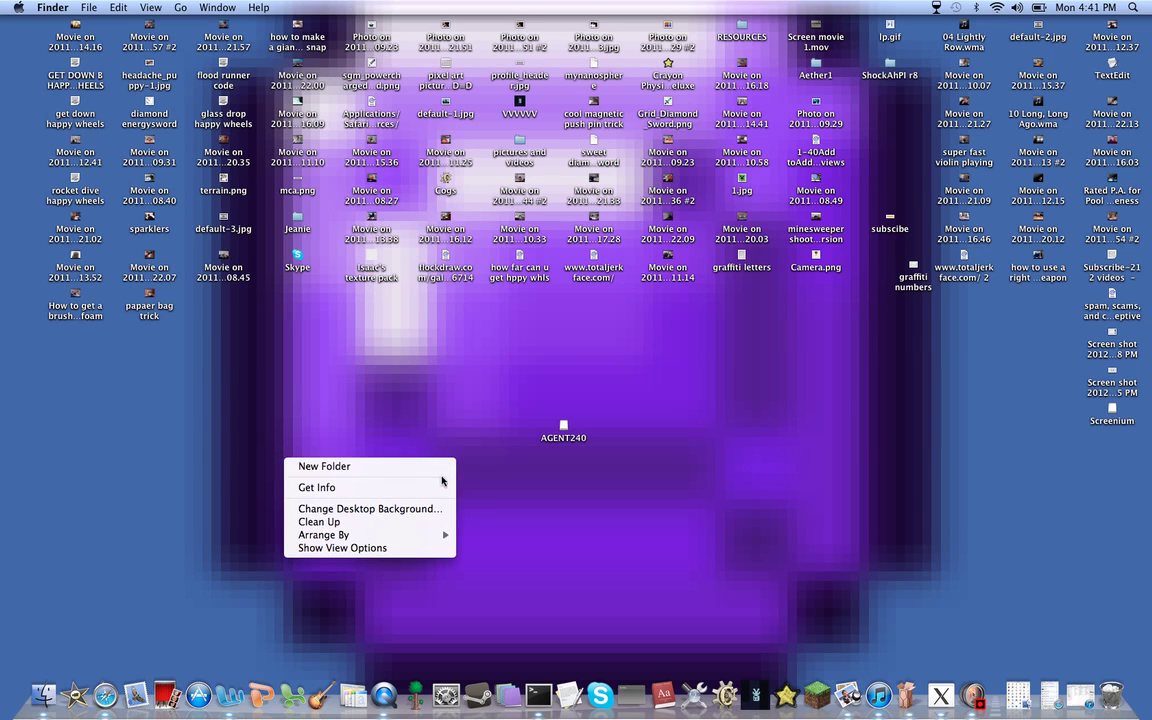
click(860, 160)
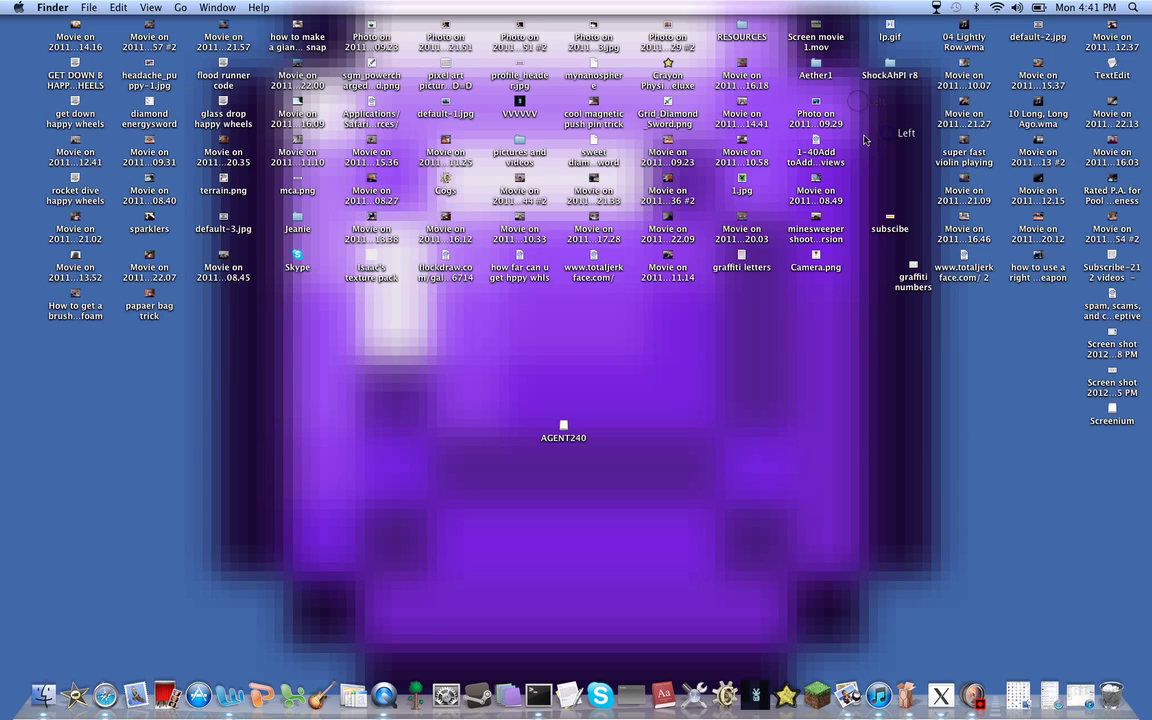
mouse_move(400, 268)
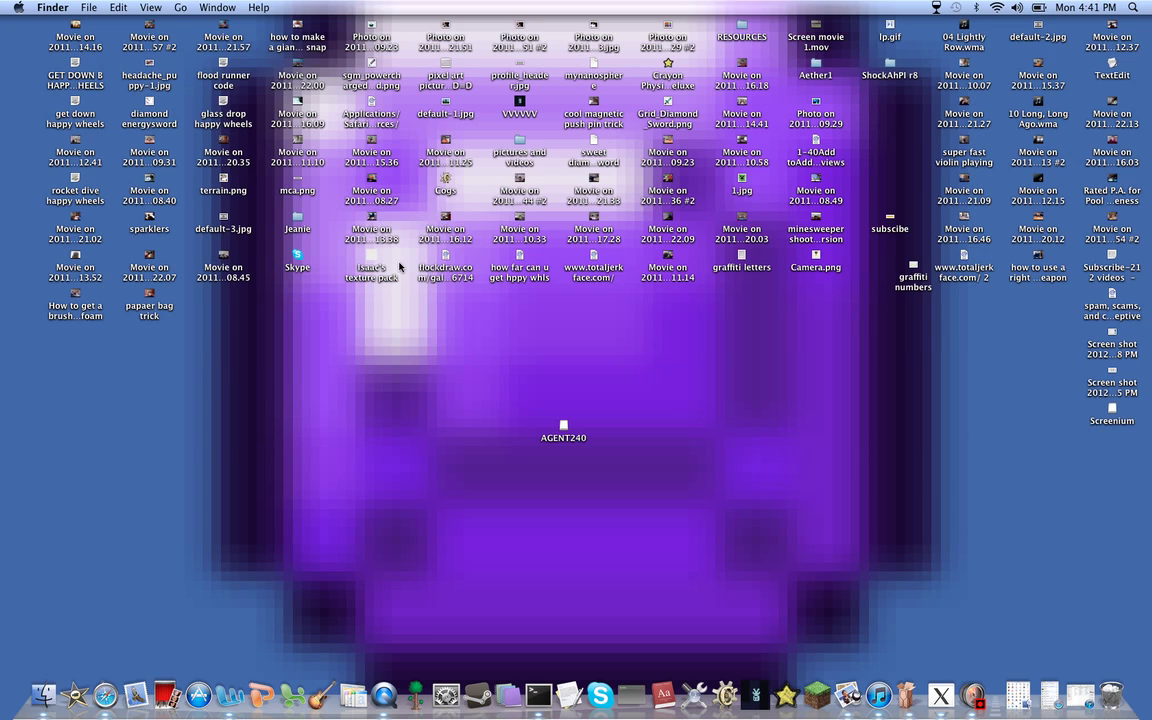
mouse_move(600, 148)
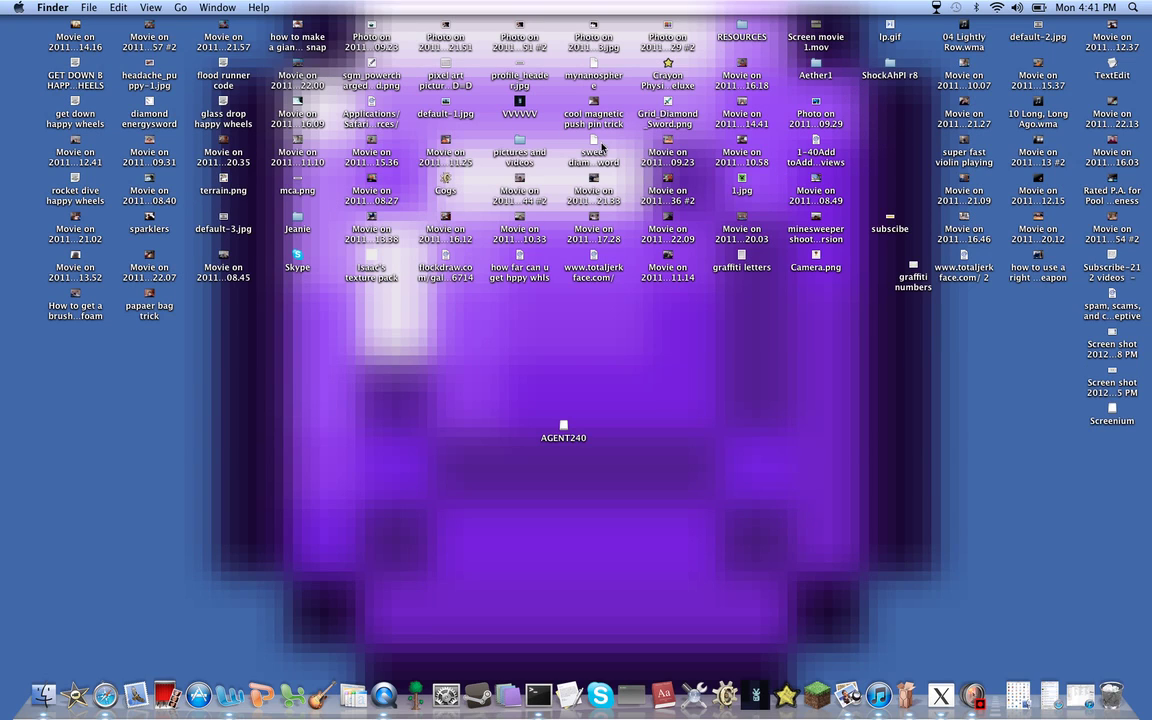
mouse_move(340, 388)
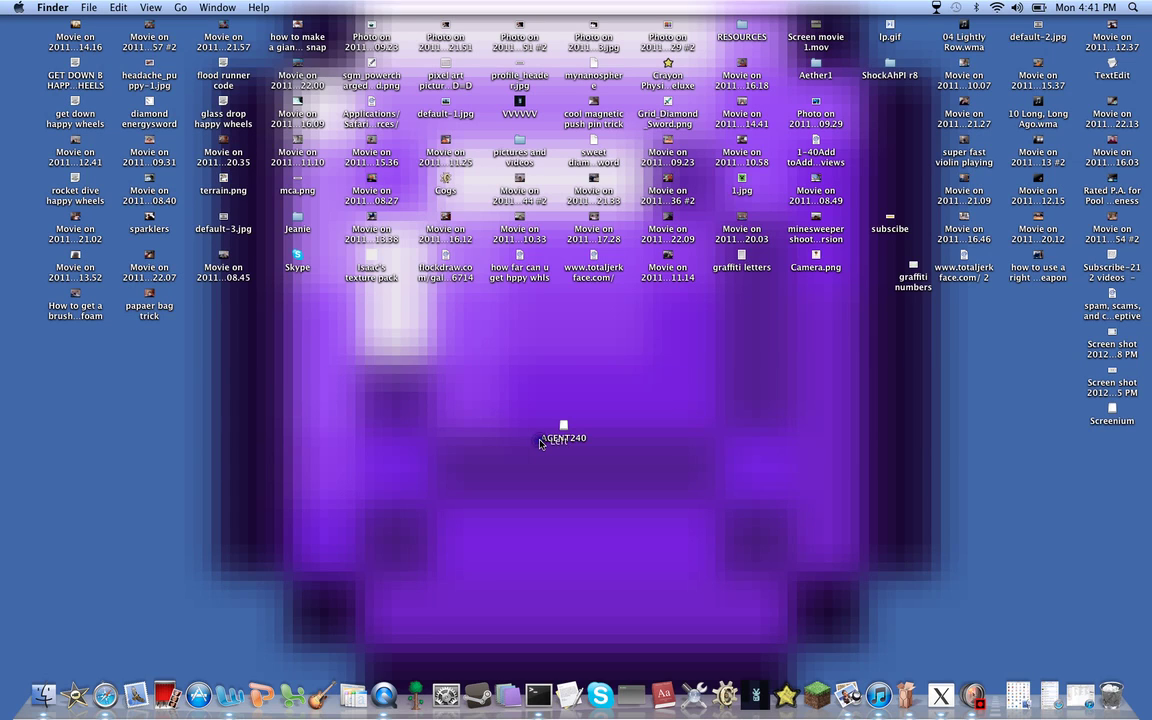
right_click(564, 438)
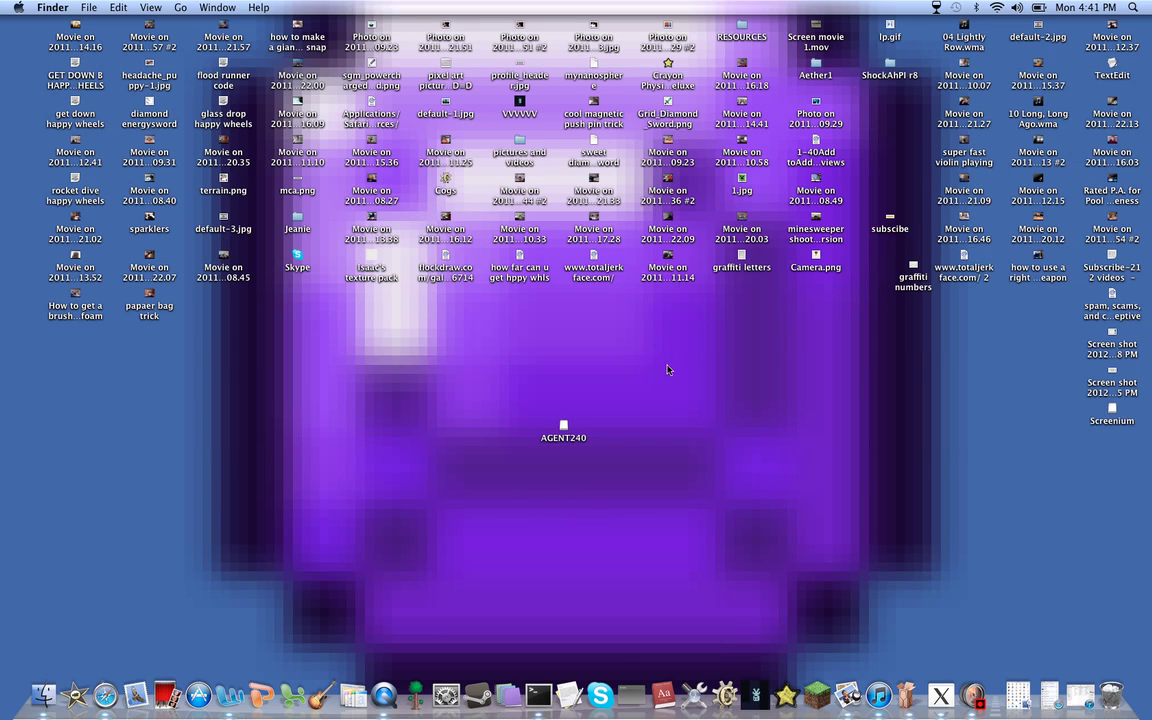
mouse_move(782, 268)
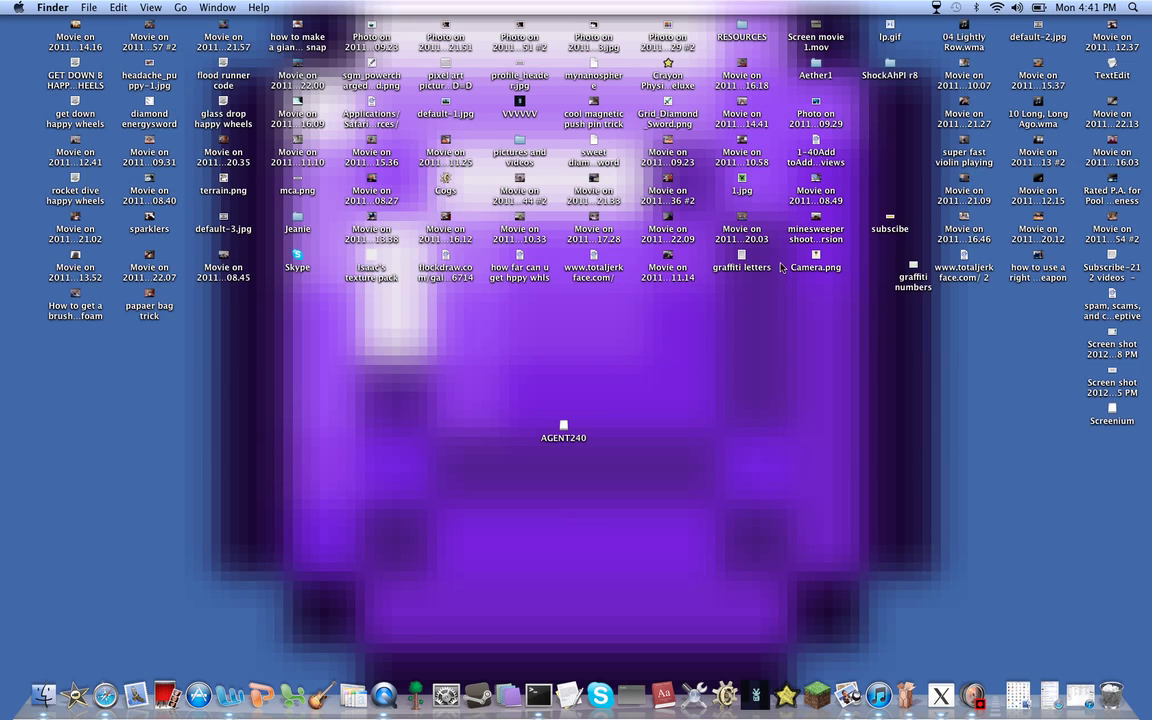
Step: In Camera.png in Preview, select the empty transparent area beside the pixel camera
double_click(816, 258)
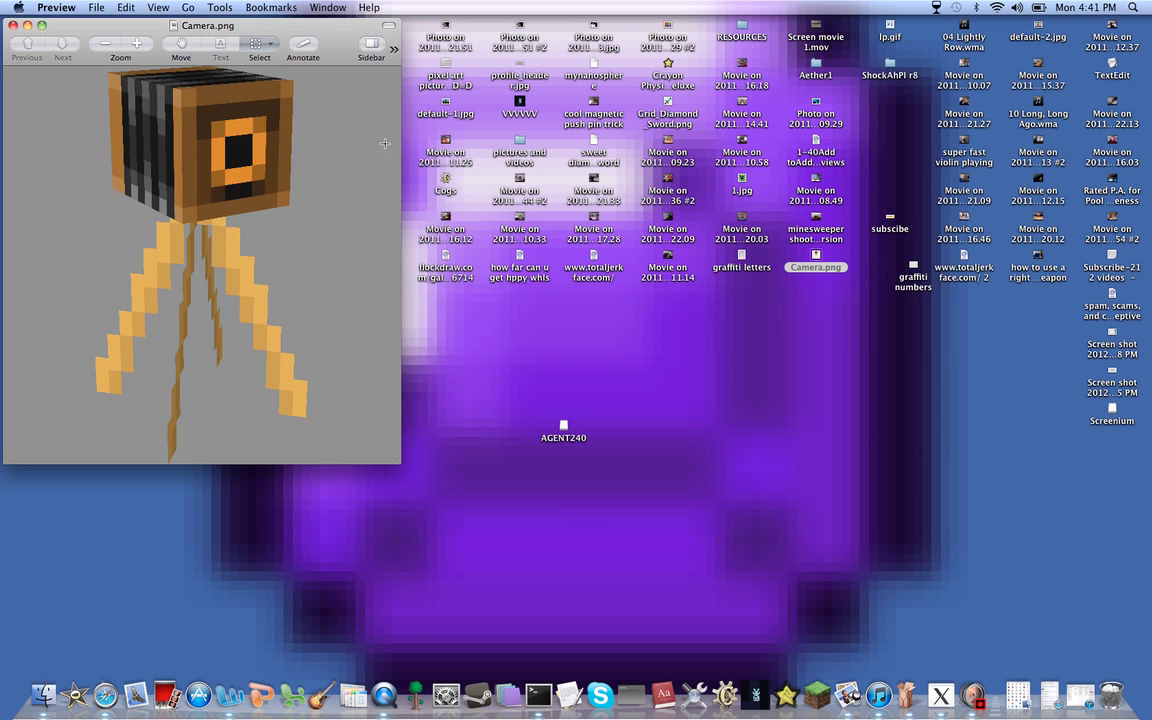
drag(304, 248, 376, 364)
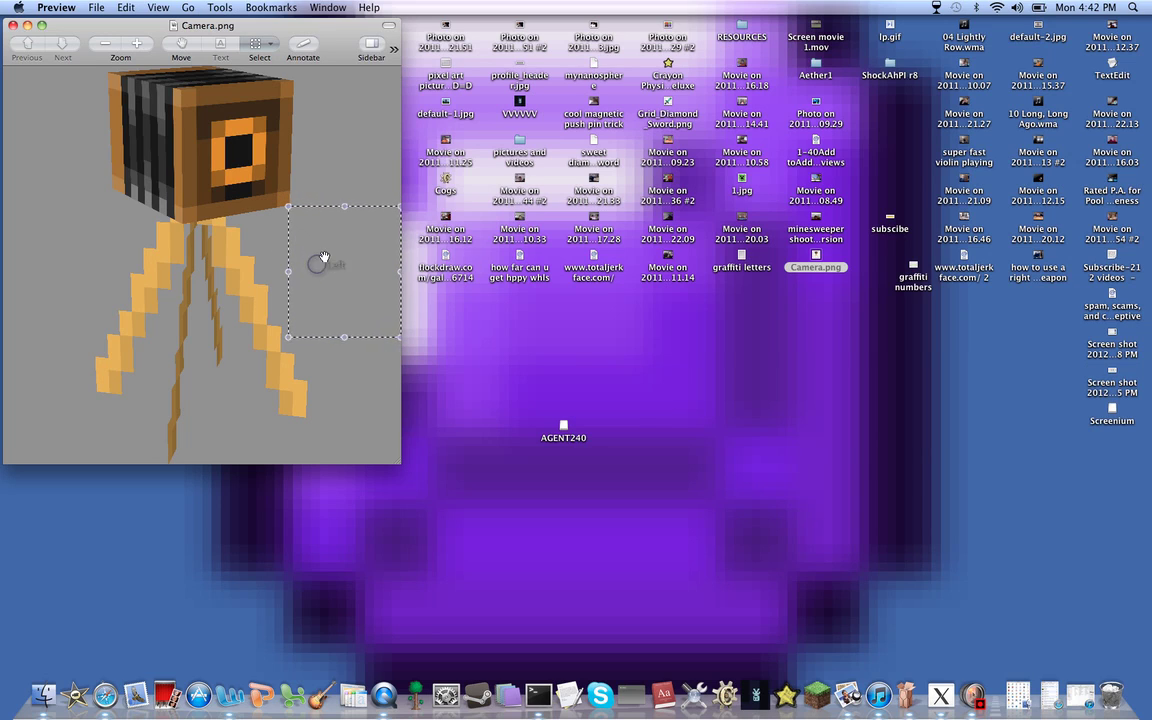
mouse_move(420, 392)
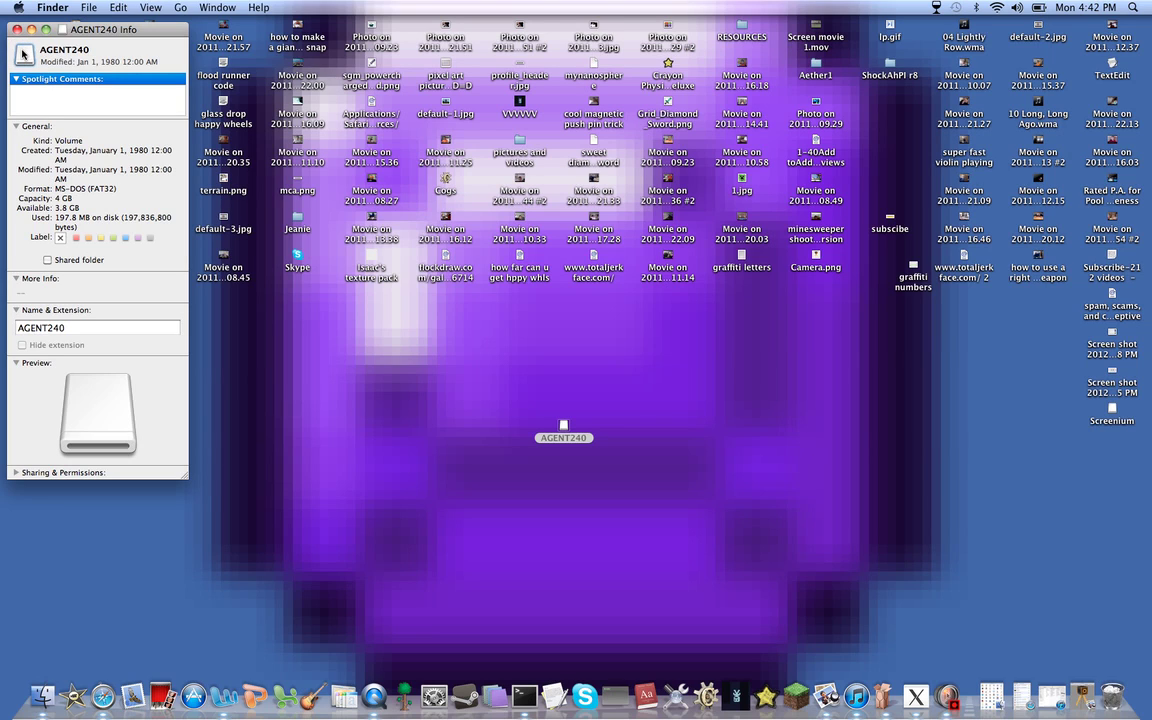
mouse_move(26, 56)
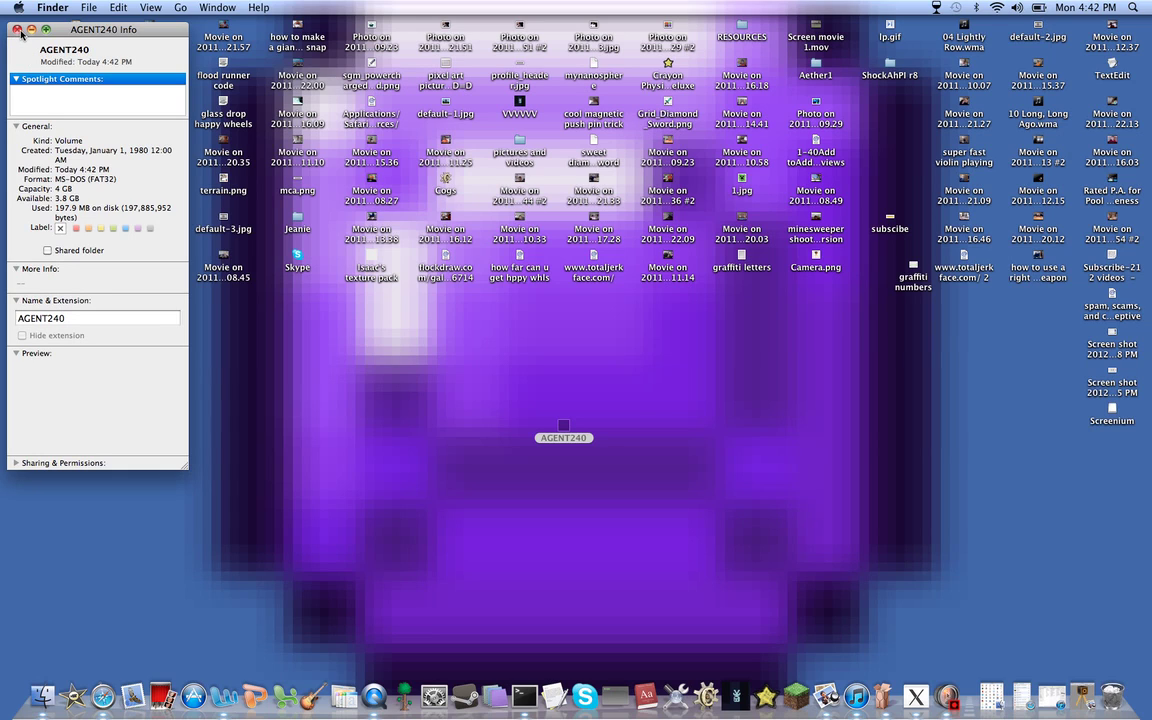
Step: Close the AGENT240 Get Info window after pasting the transparent icon
click(18, 30)
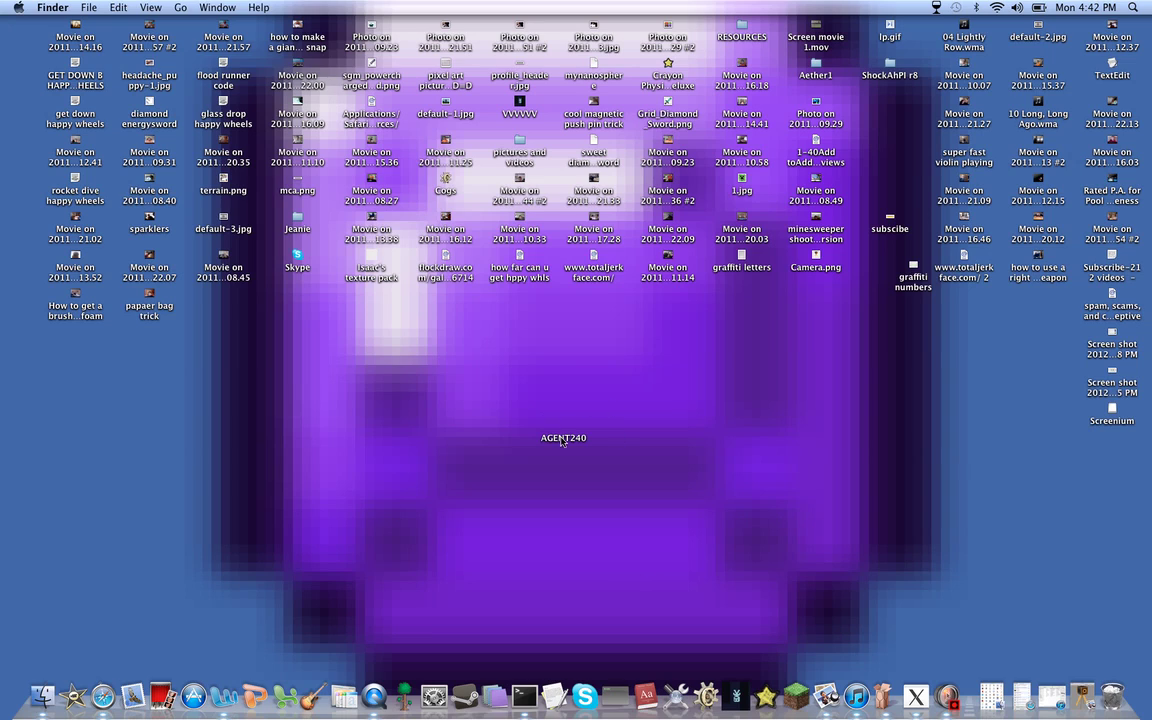
Step: Select the iconless volume and retype its name as AGENT240
click(564, 438)
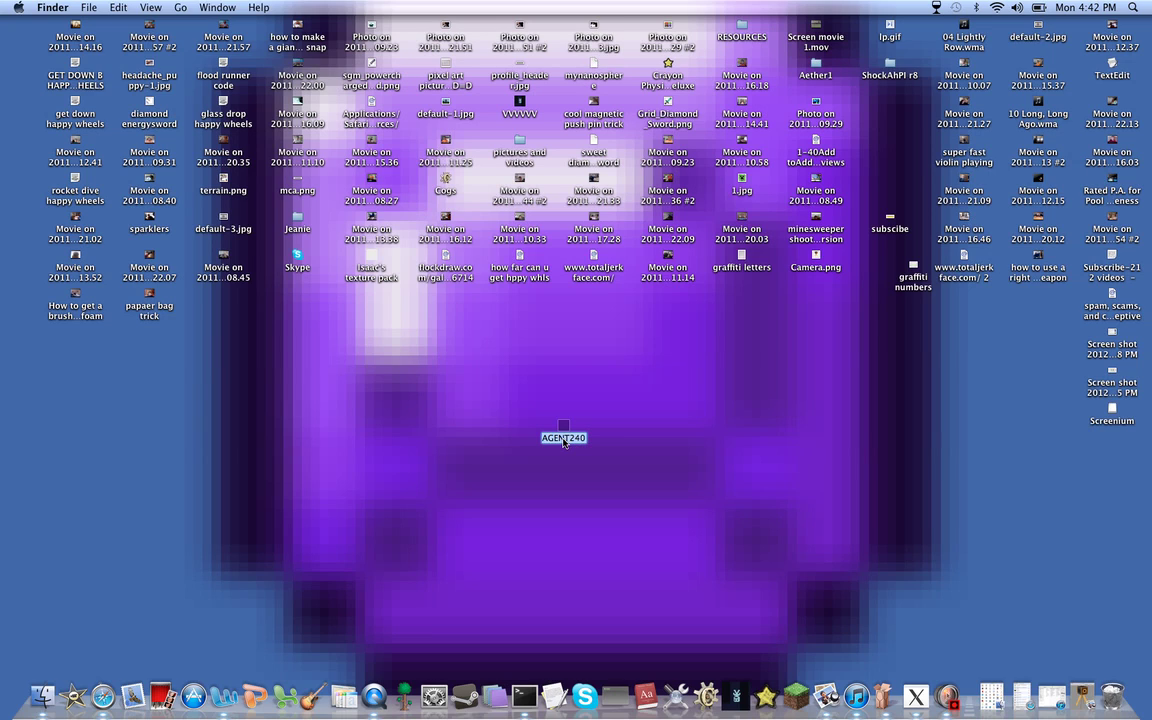
mouse_move(560, 480)
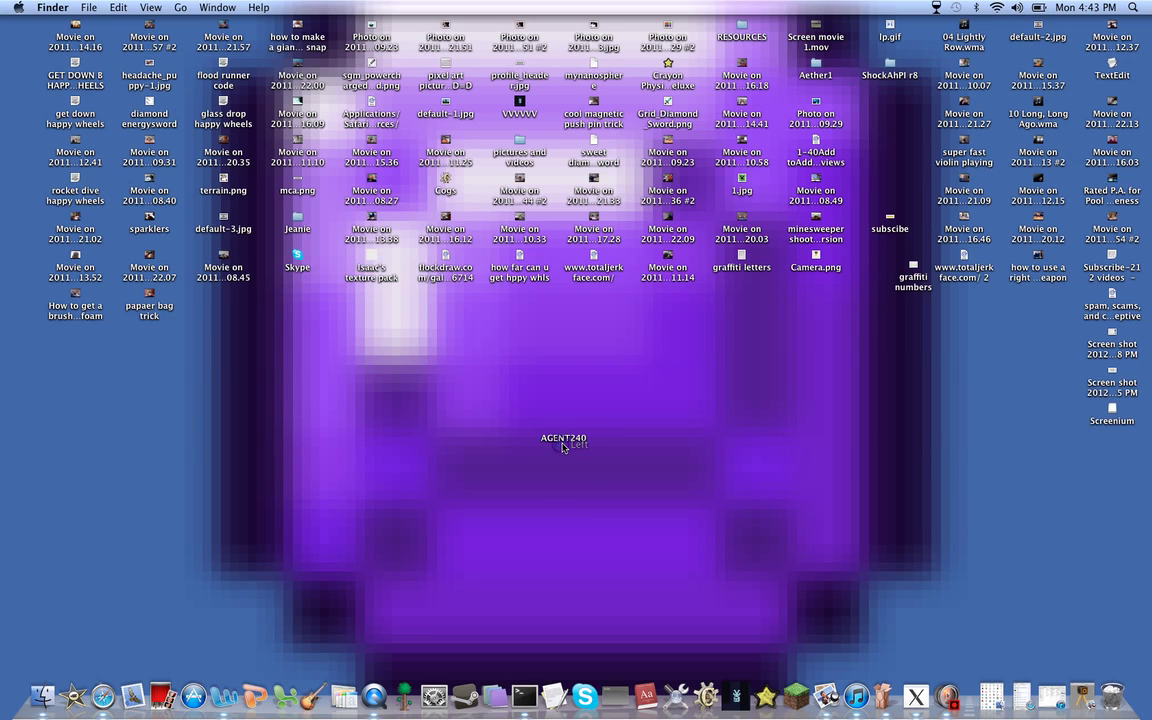
click(564, 438)
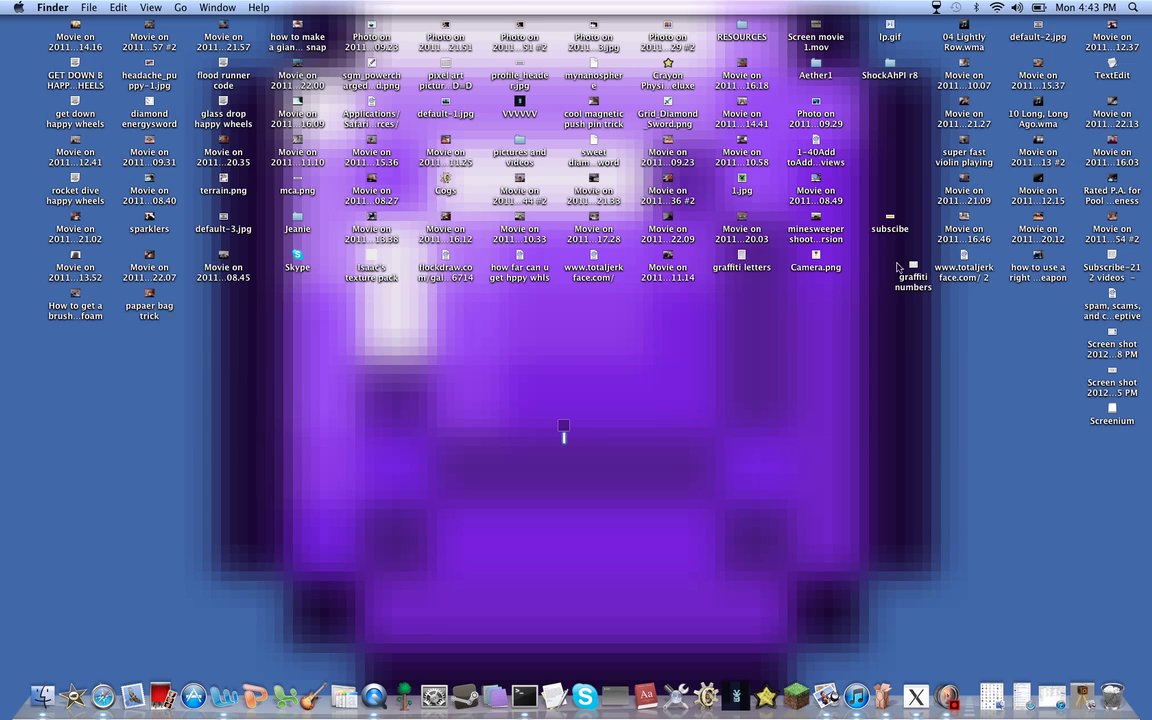
mouse_move(876, 116)
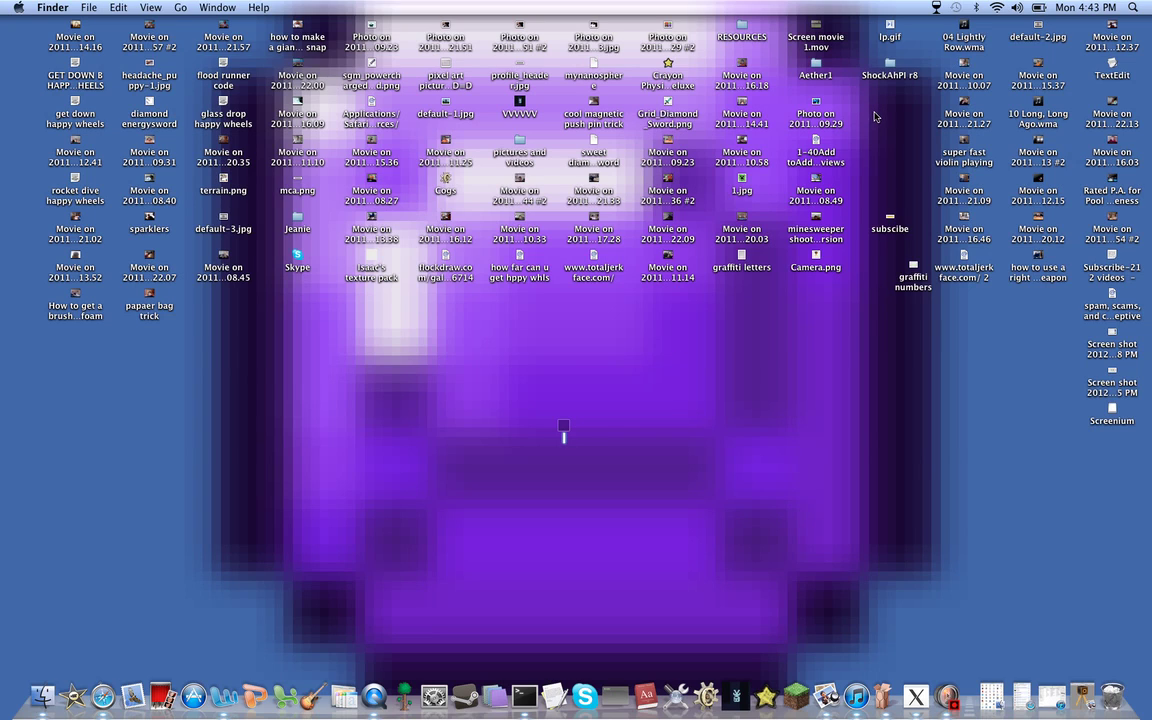
text(AGENT240)
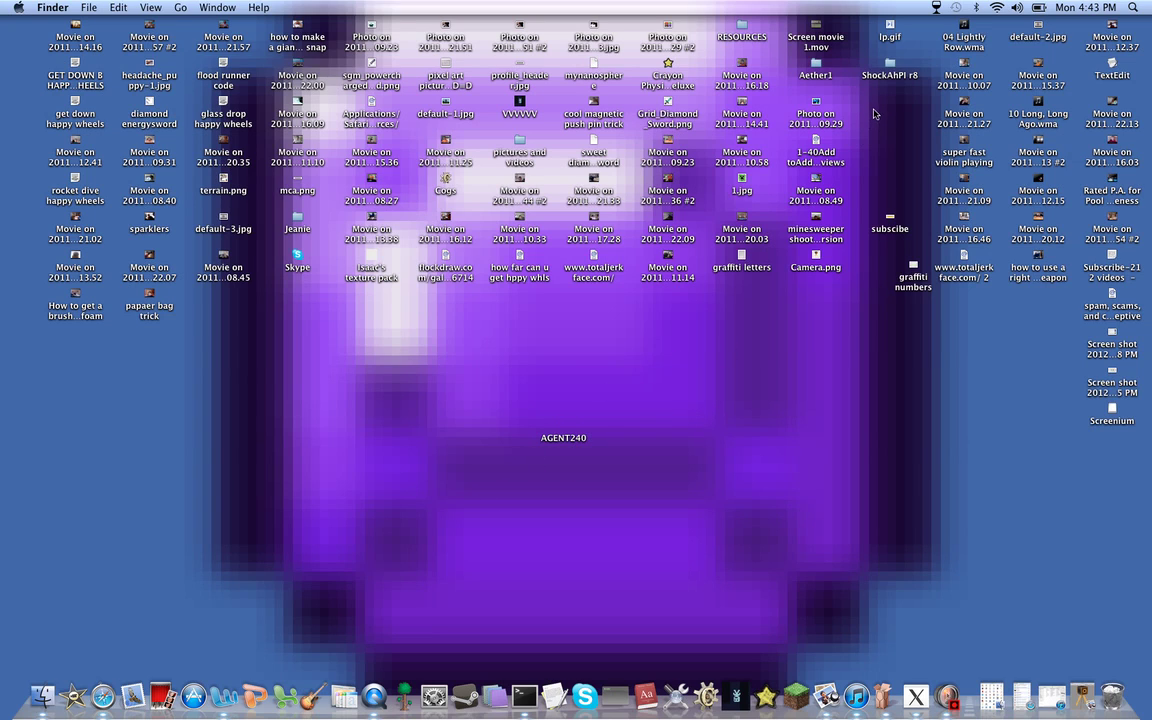
mouse_move(896, 120)
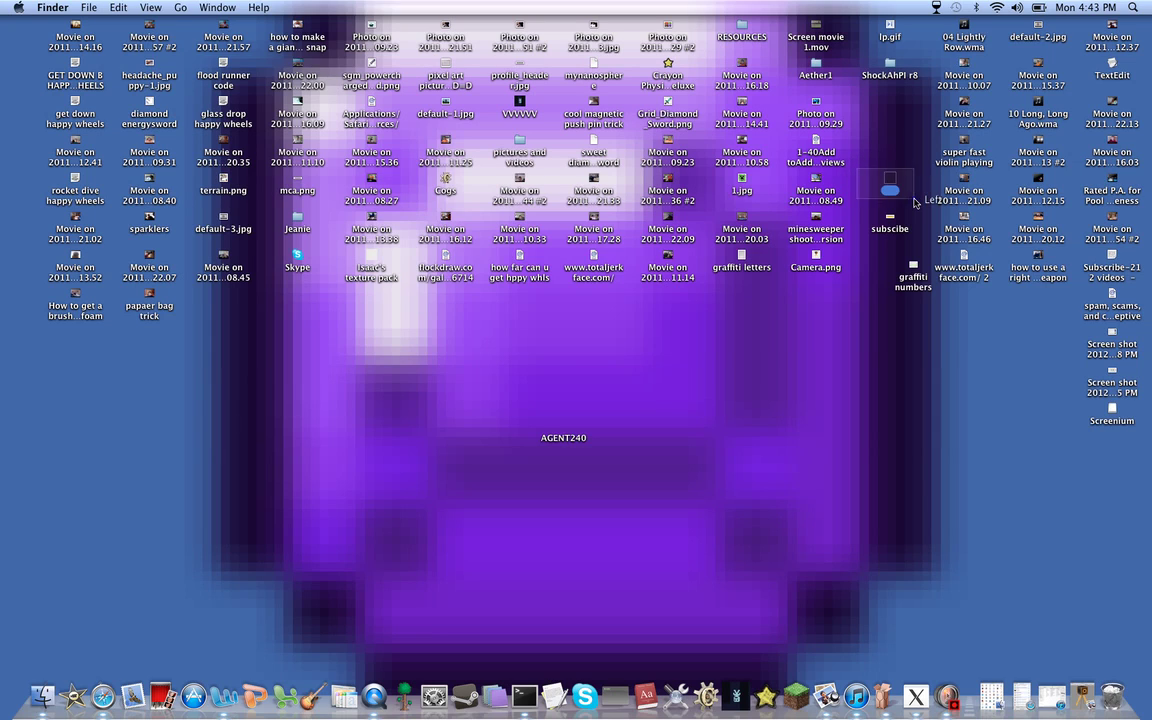
mouse_move(548, 448)
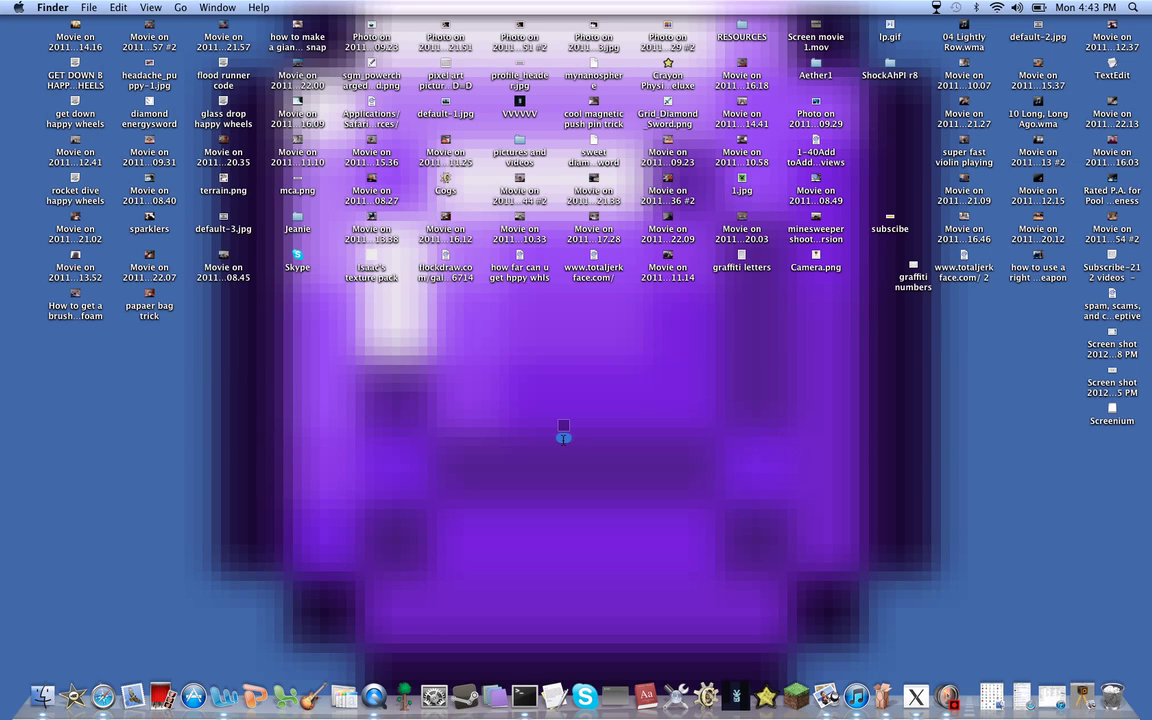
Step: Edit the name again, renaming the volume to lowercase agent240
click(564, 432)
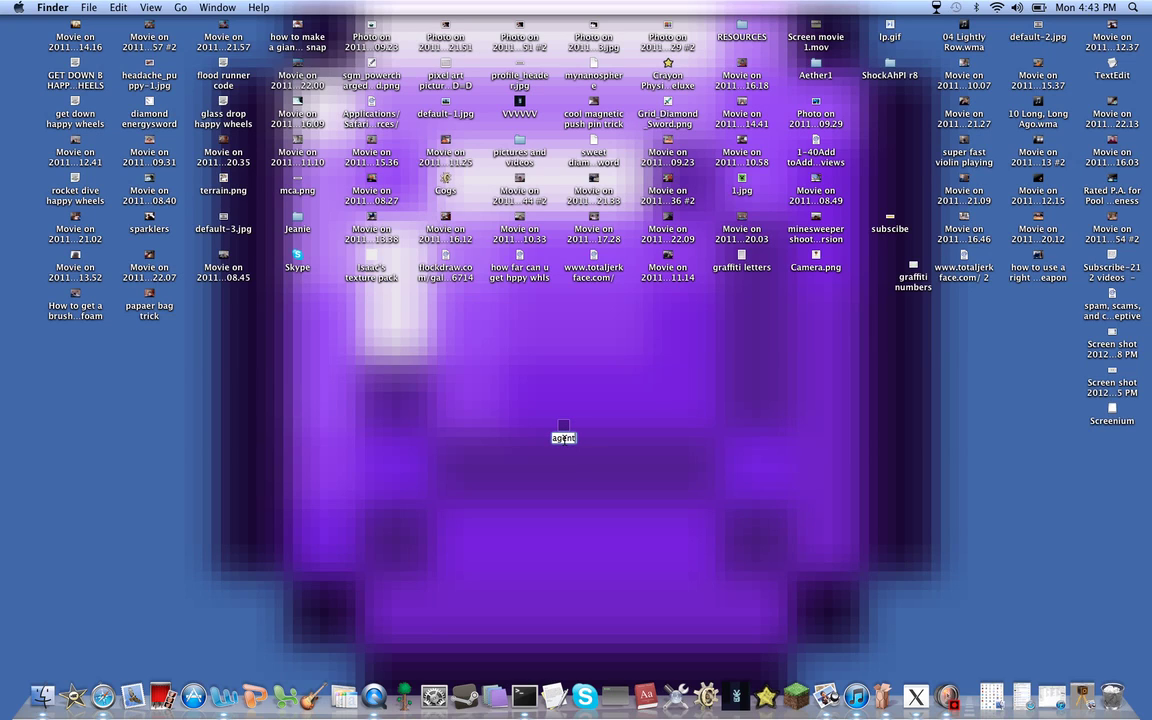
text(agent240)
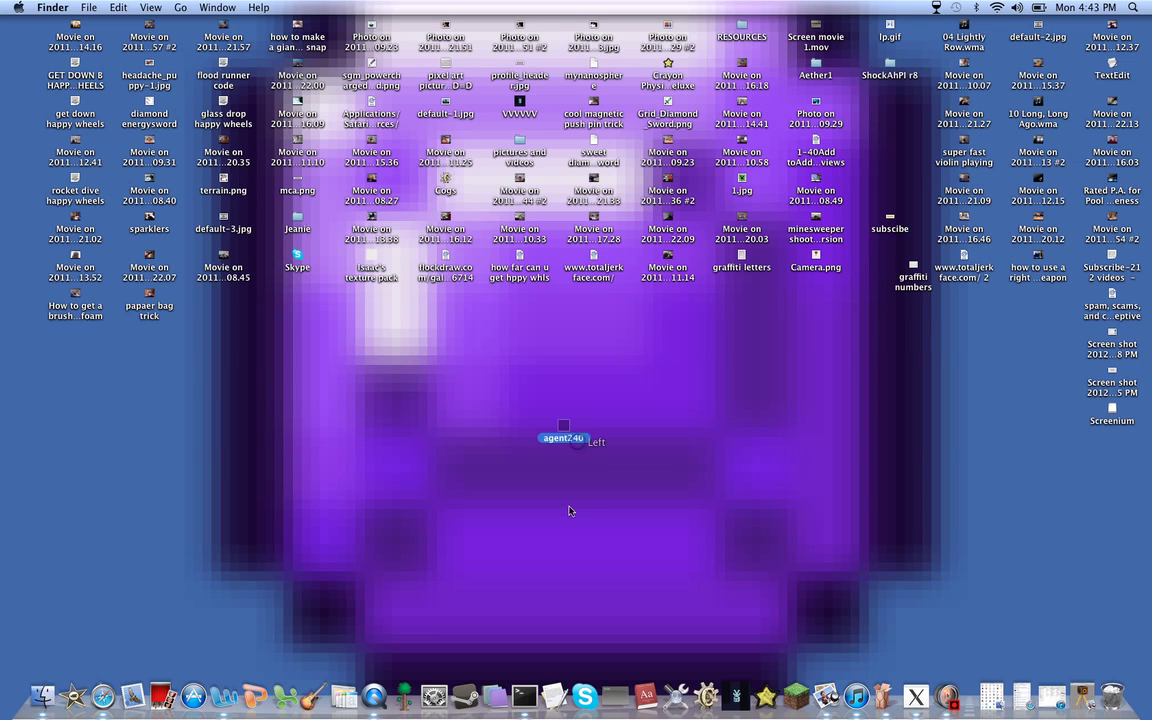
mouse_move(884, 694)
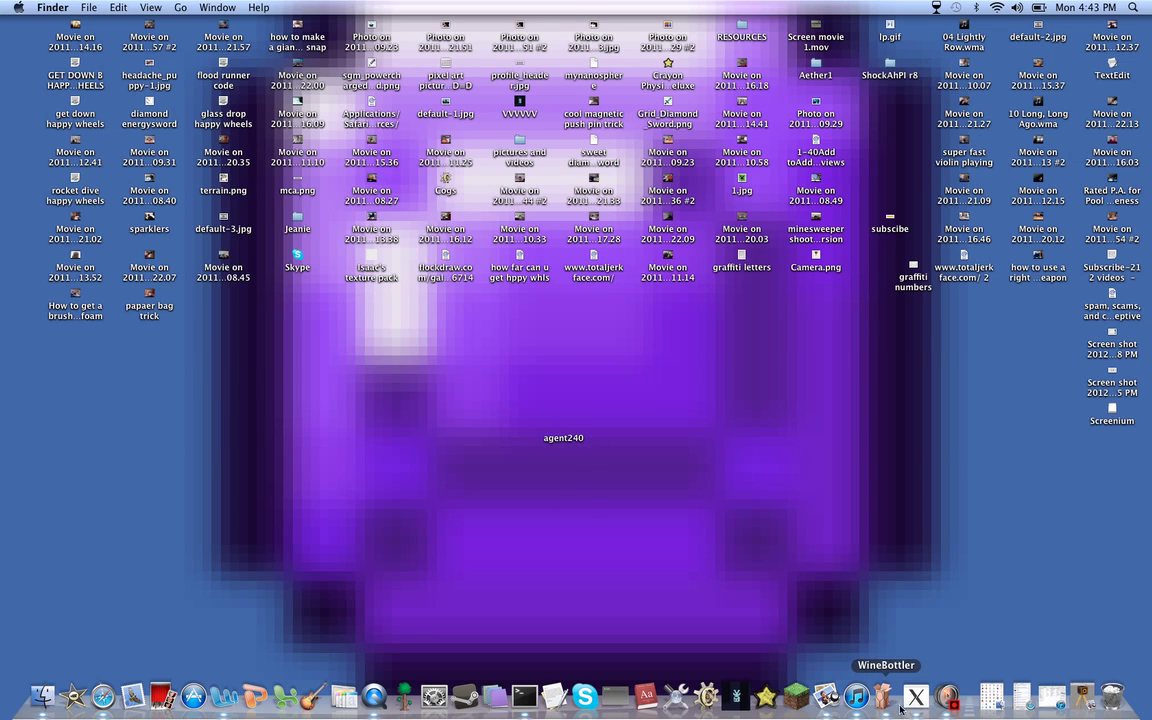
mouse_move(696, 464)
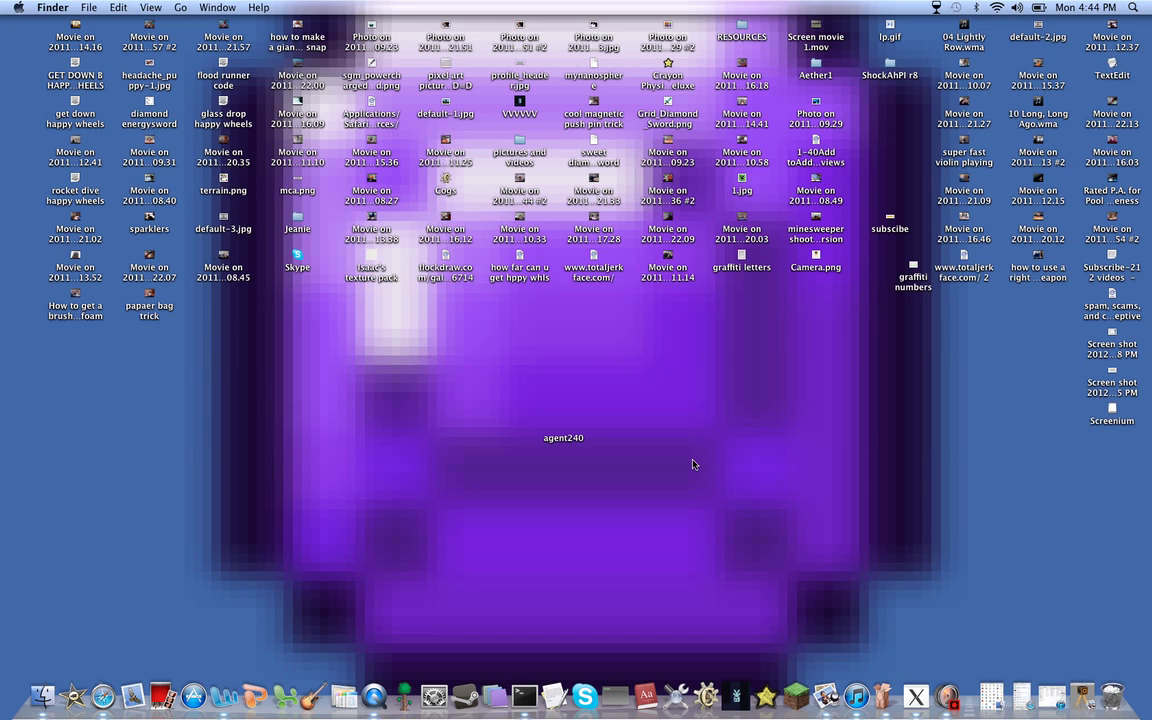
mouse_move(444, 192)
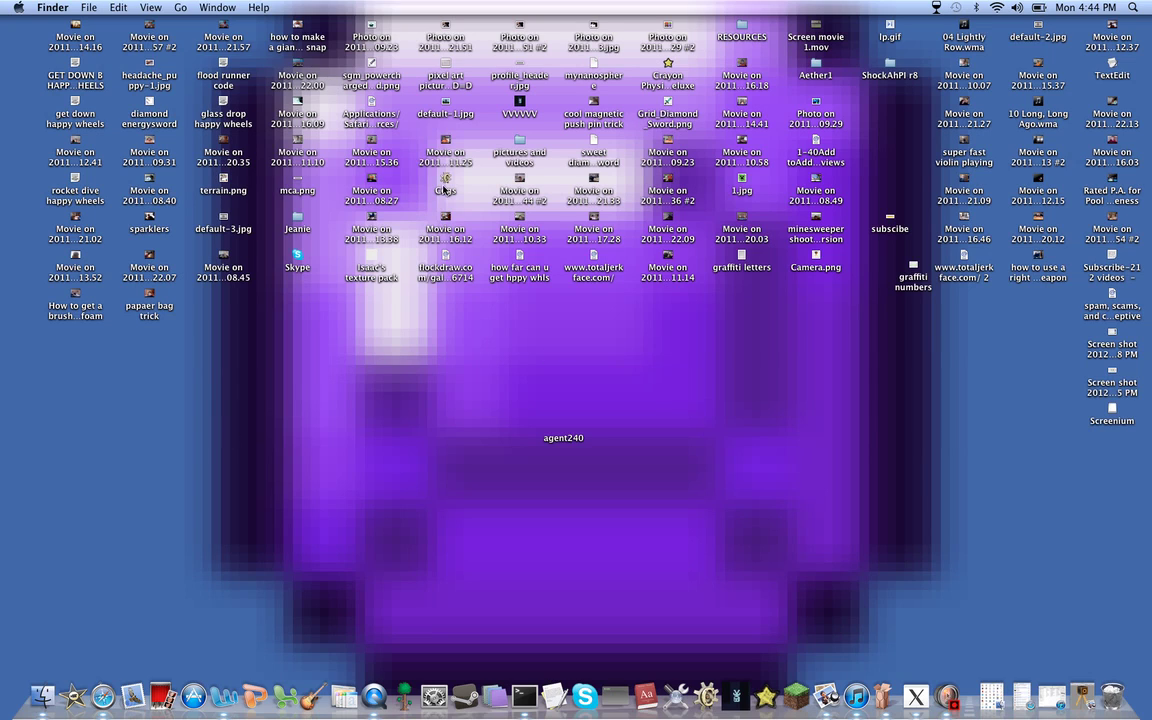
mouse_move(946, 696)
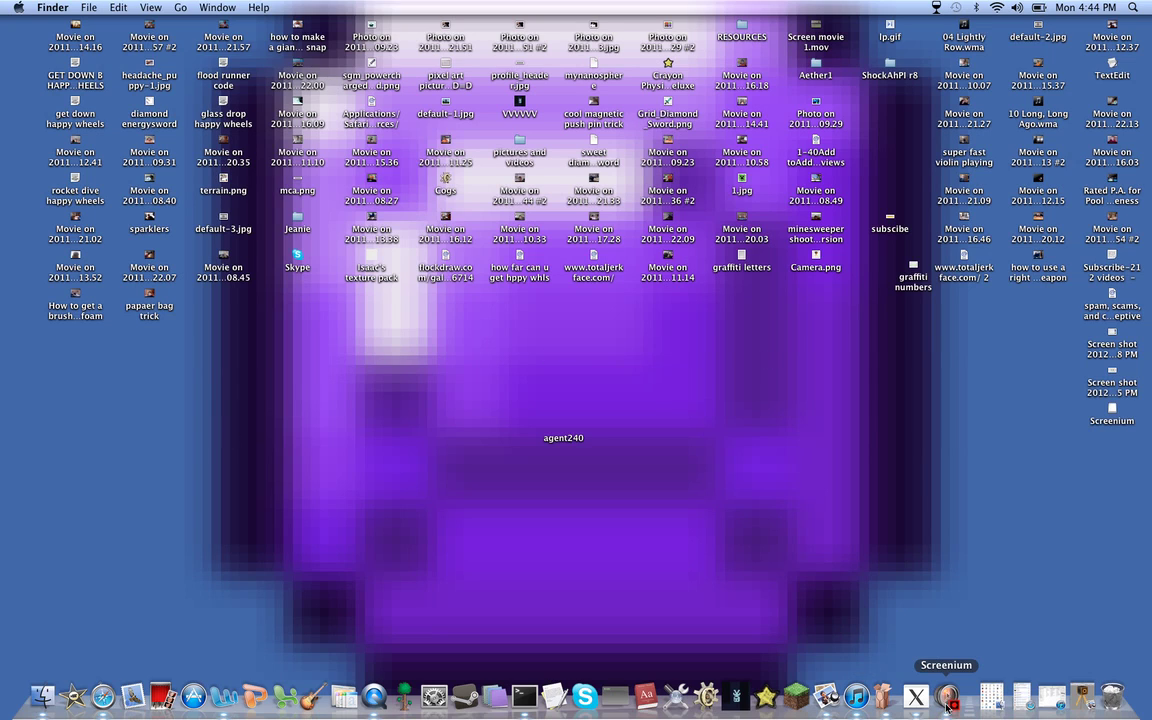